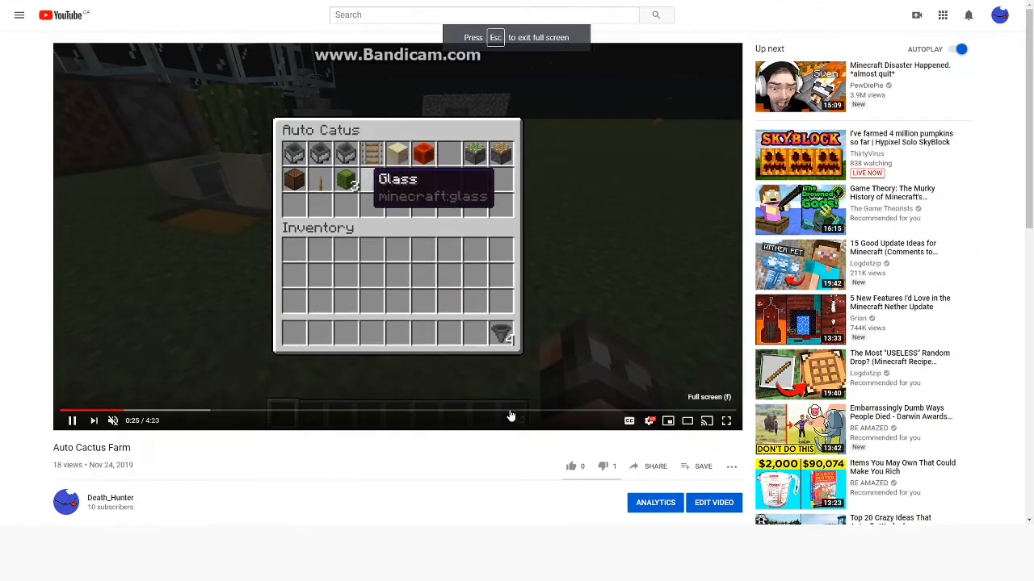
# Switch the Auto Cactus Farm video player to full screen.
pyautogui.click(725, 420)
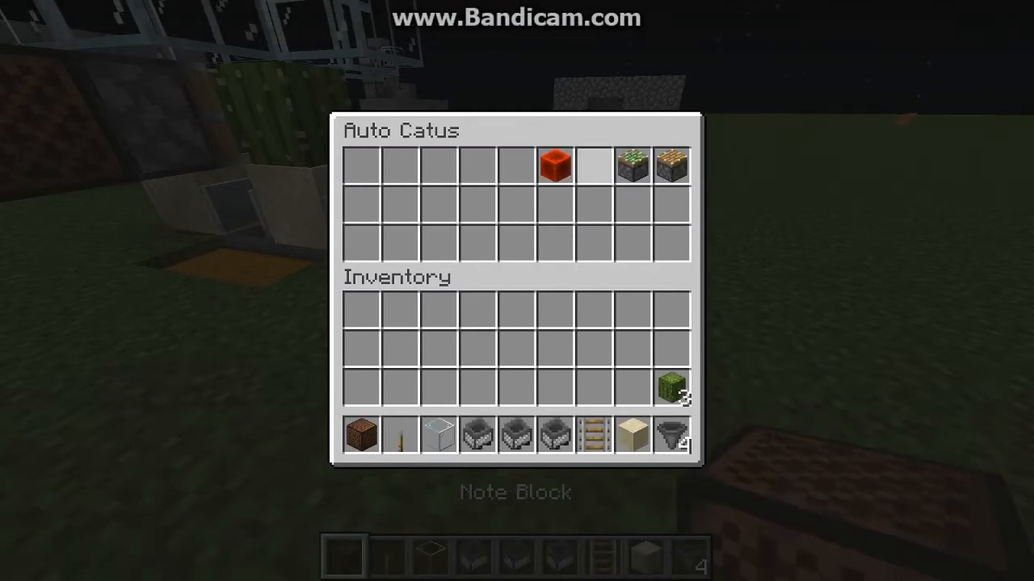
pyautogui.press('Escape')
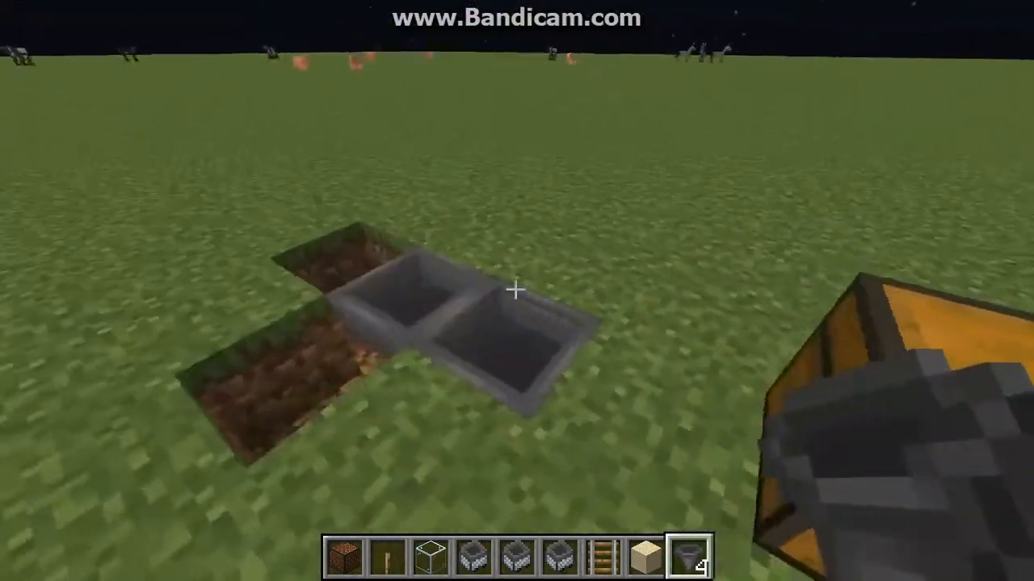
pyautogui.moveTo(517, 290)
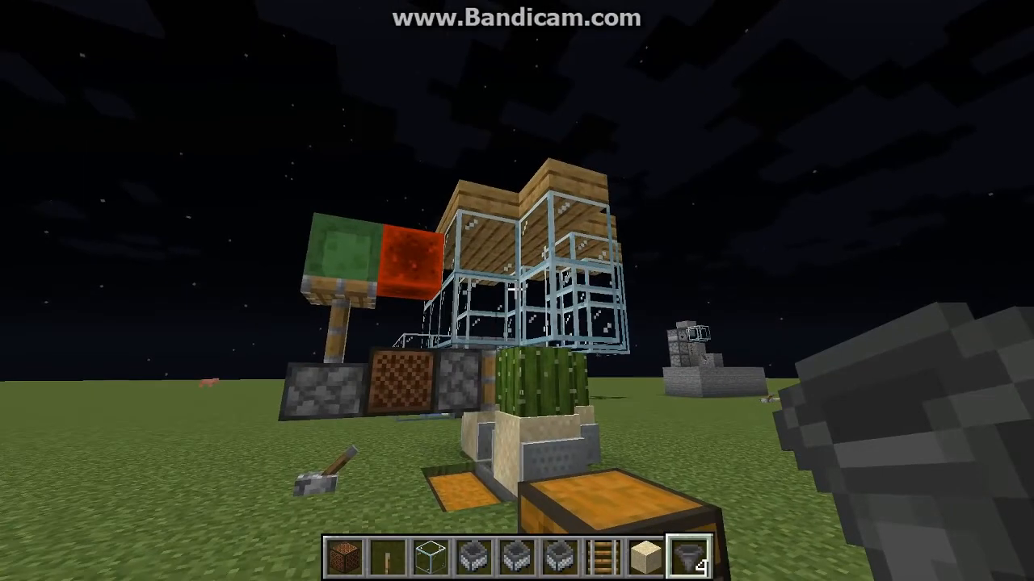
pyautogui.moveTo(517, 290)
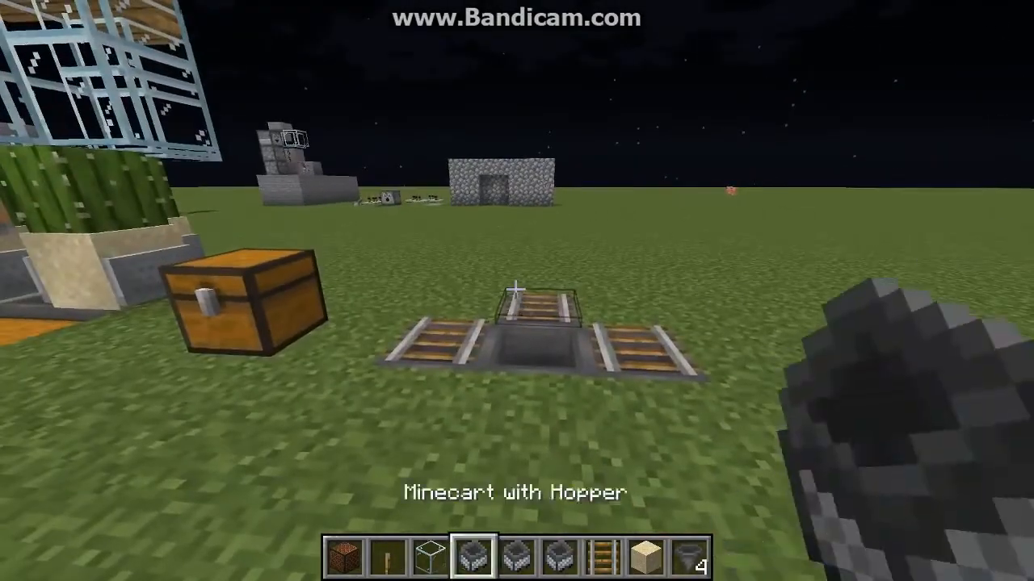
pyautogui.moveTo(517, 290)
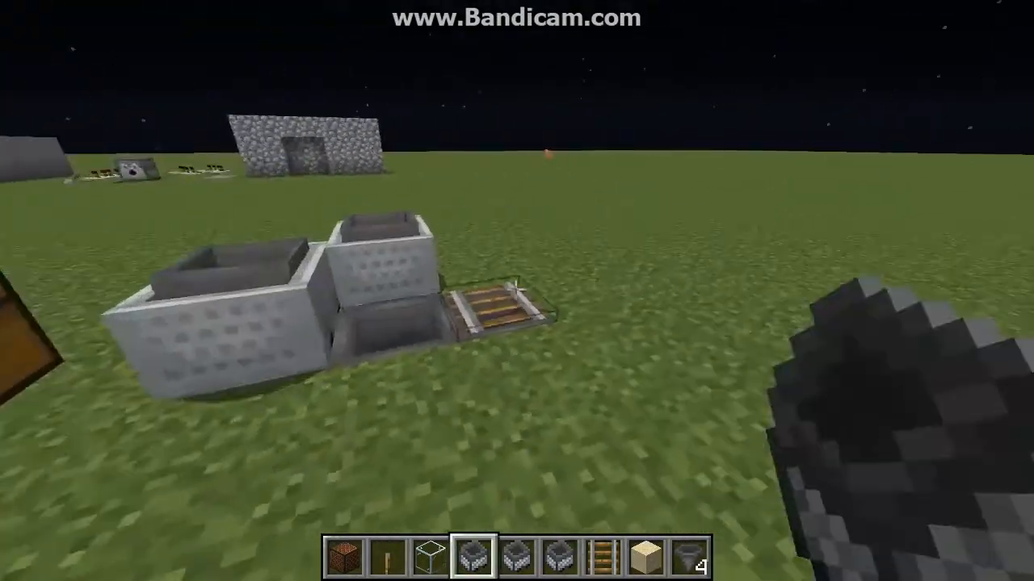
pyautogui.moveTo(517, 291)
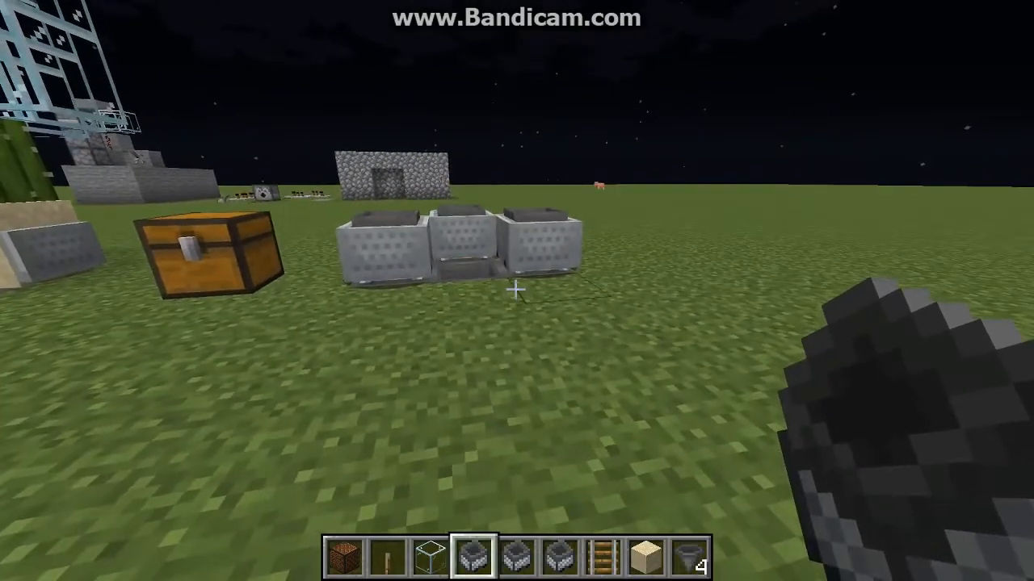
pyautogui.moveTo(516, 290)
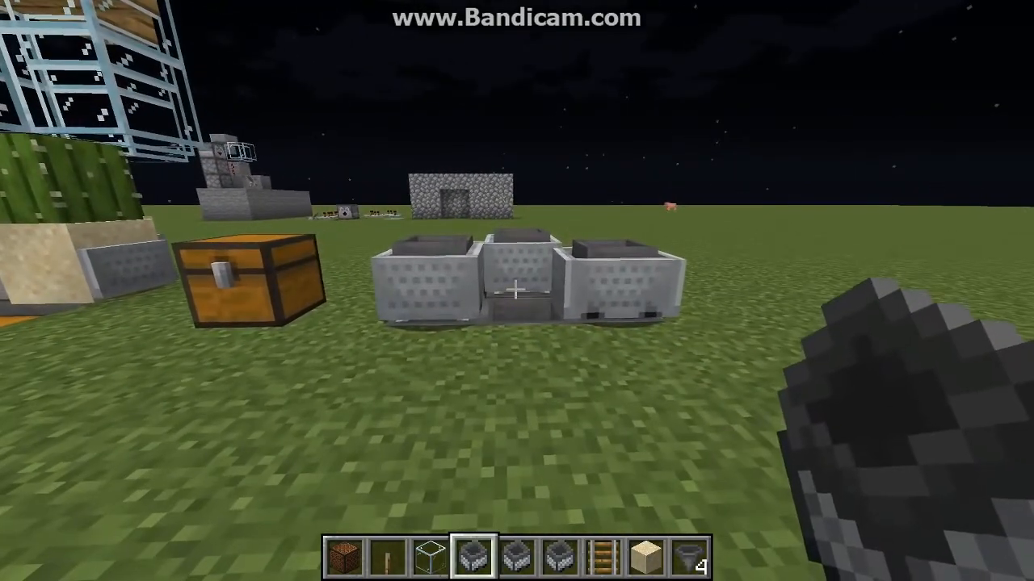
pyautogui.moveTo(517, 291)
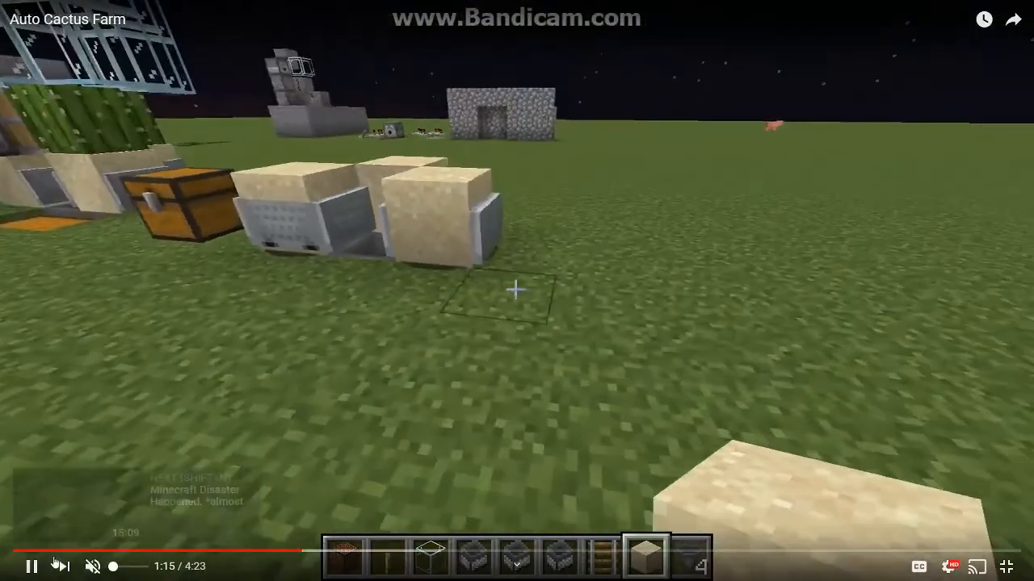
# Leave full screen on Auto Cactus Farm and scroll down to its description.
pyautogui.click(329, 552)
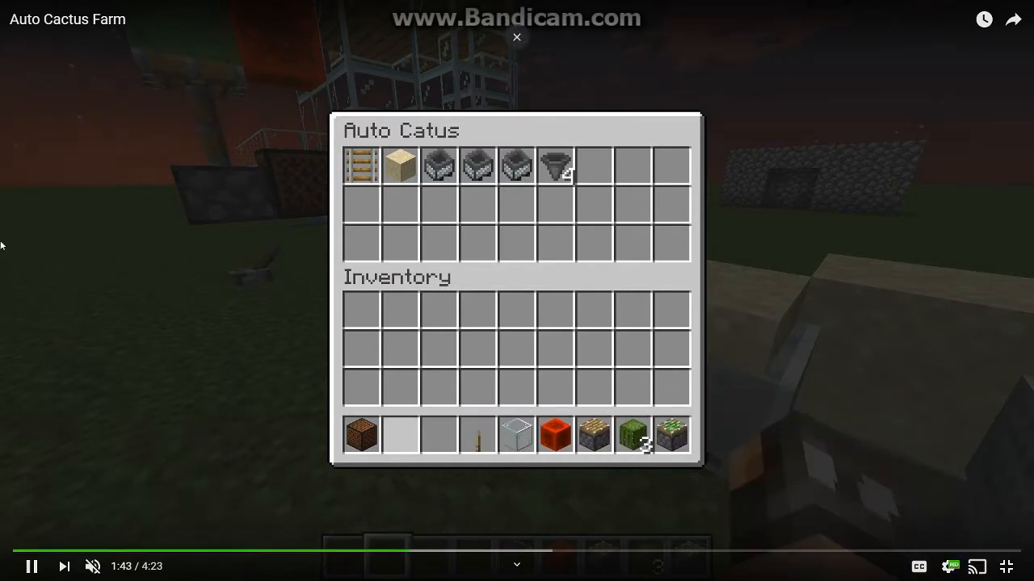
pyautogui.press('escape')
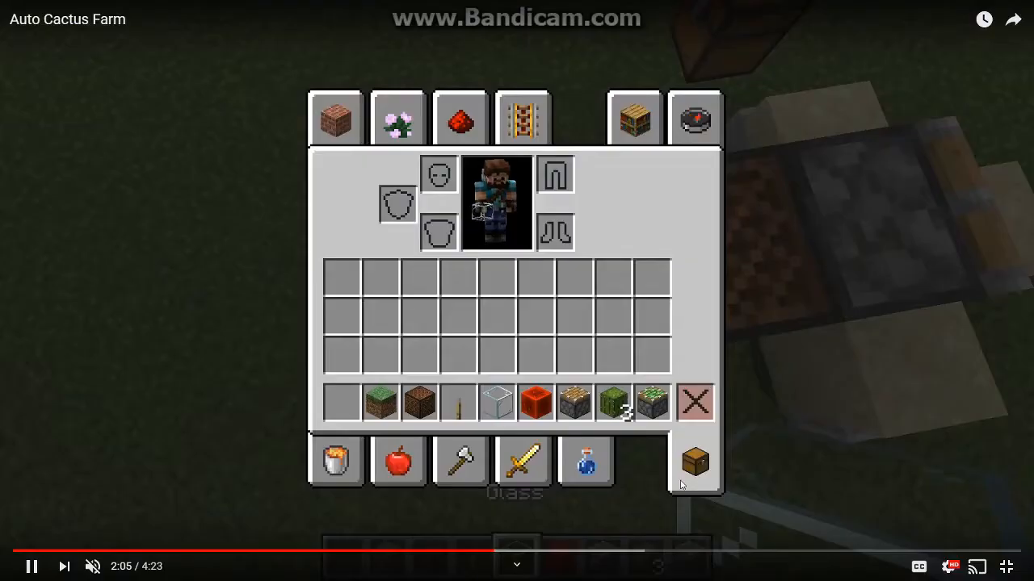
pyautogui.click(334, 118)
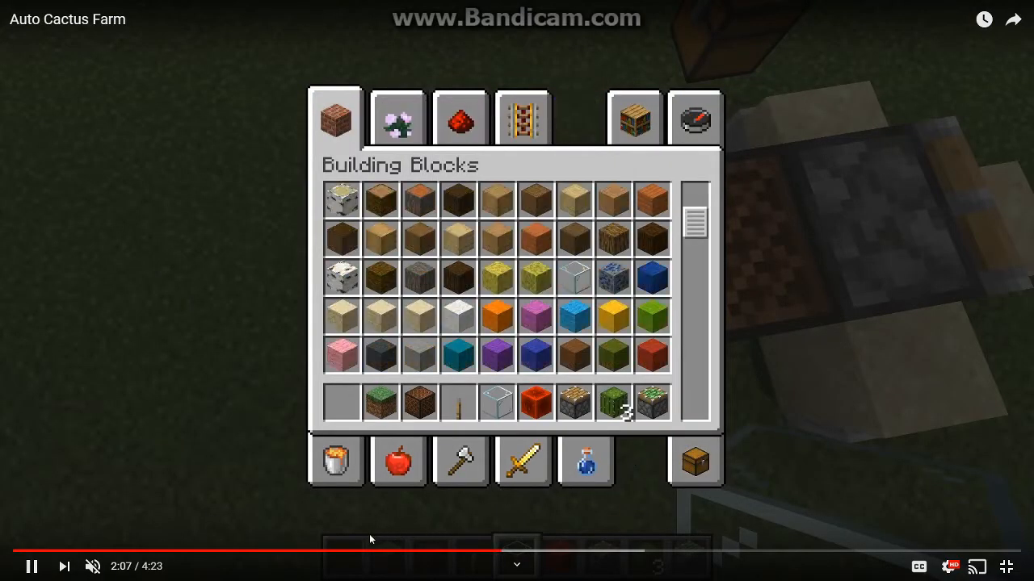
pyautogui.scroll(-3)
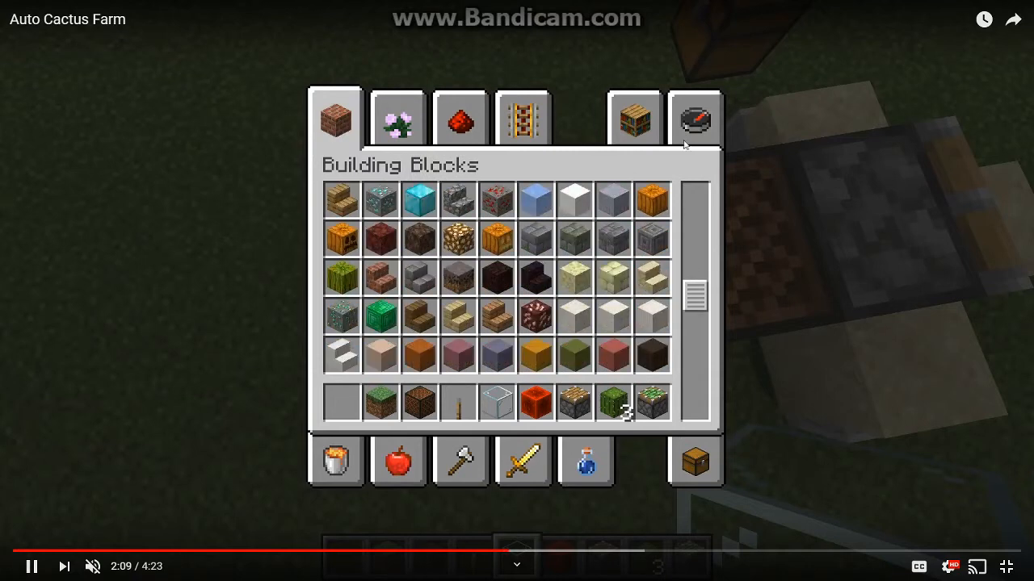
pyautogui.scroll(-3)
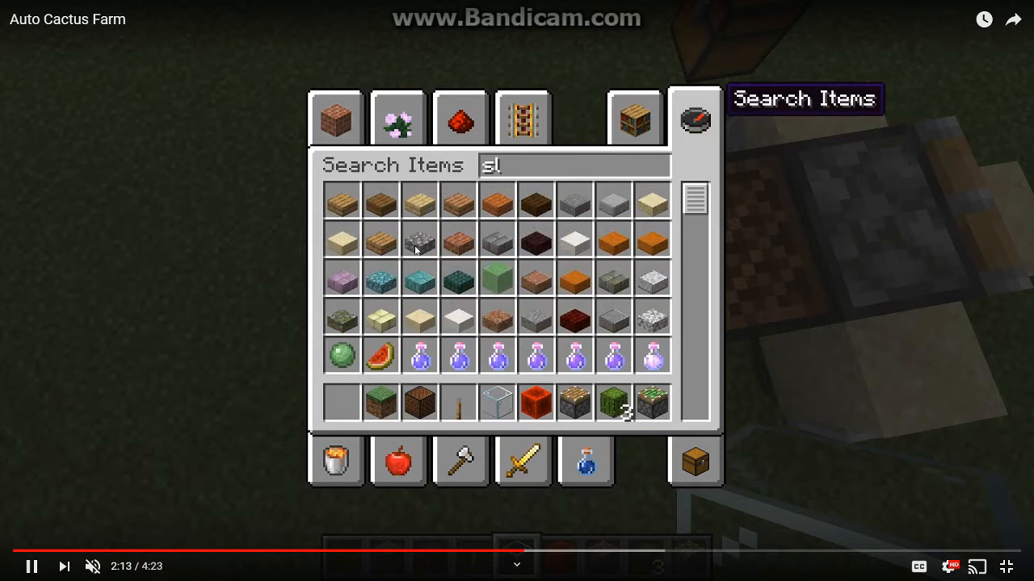
pyautogui.write('im')
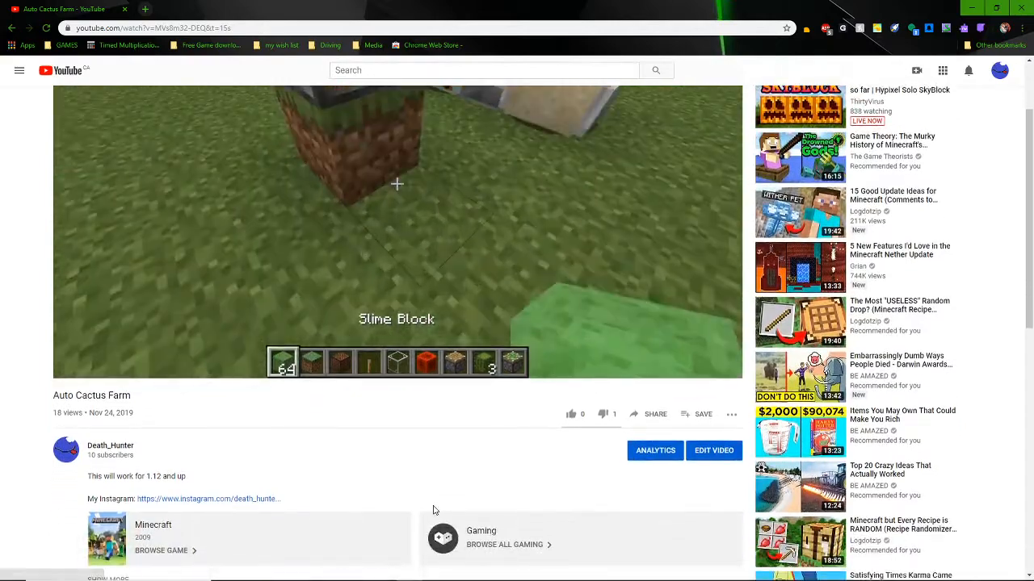
pyautogui.scroll(-3)
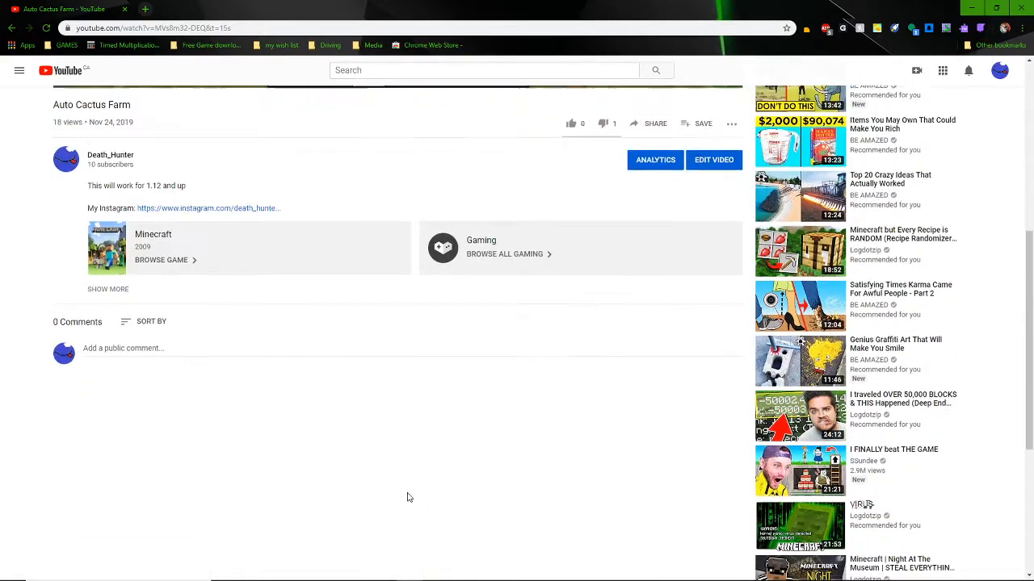
pyautogui.scroll(-3)
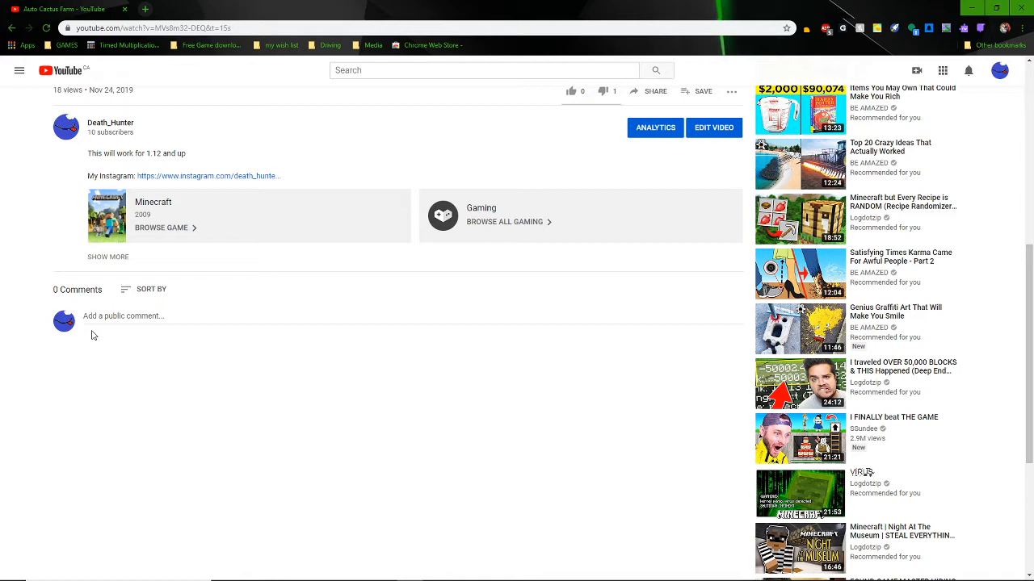
pyautogui.scroll(3)
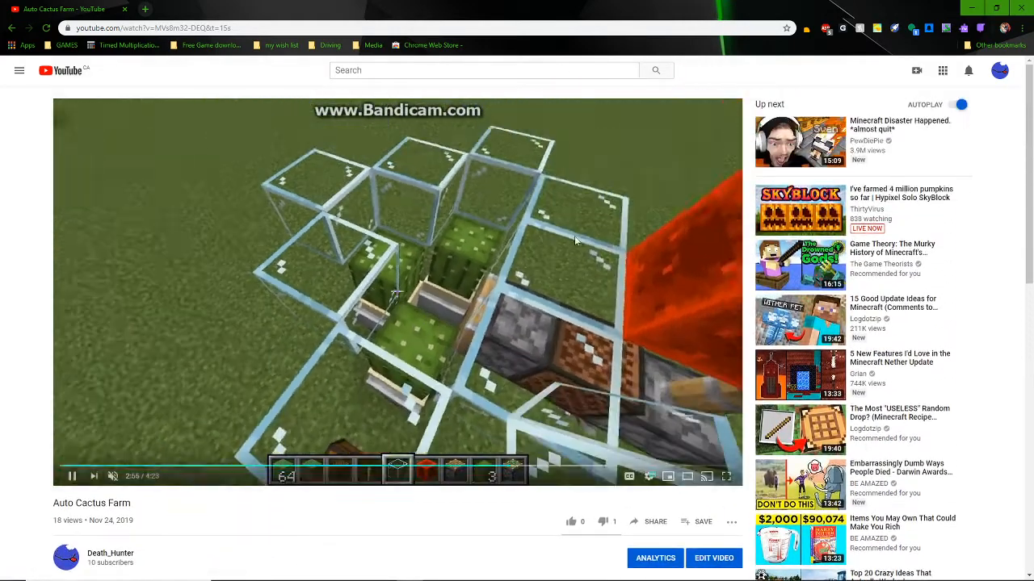
pyautogui.scroll(-3)
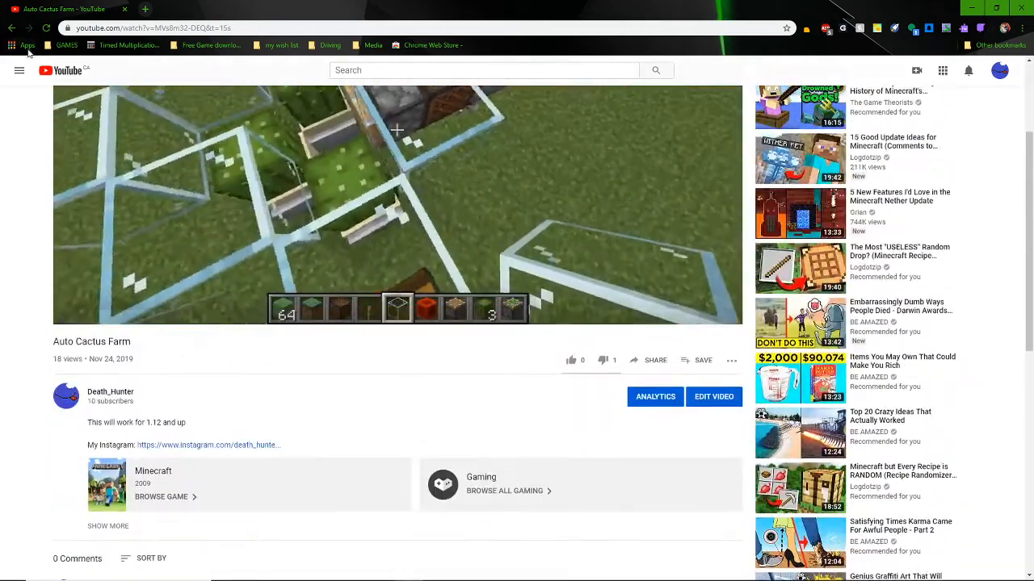
# Open the guide menu listing subscriptions such as PewDiePie and Kwynton Giles.
pyautogui.click(19, 70)
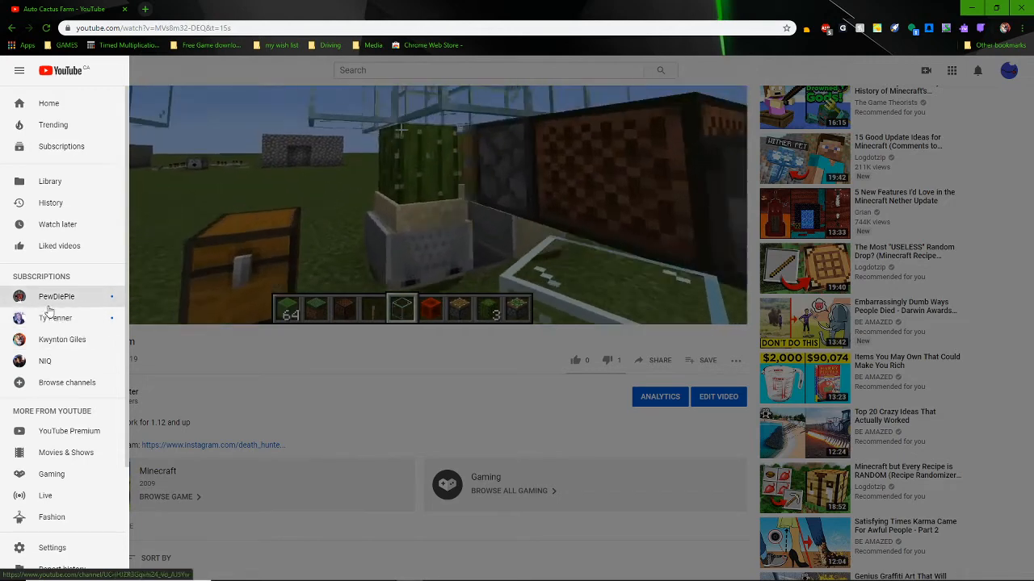
pyautogui.moveTo(281, 354)
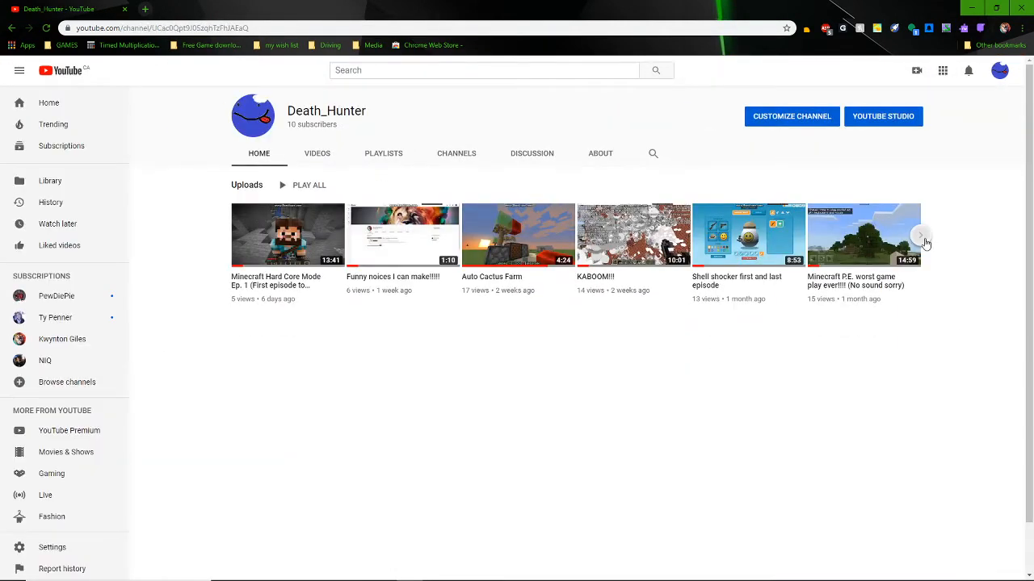
# Scroll Death_Hunter's Uploads shelf to reveal more videos like Take 7 second walk.
pyautogui.click(921, 235)
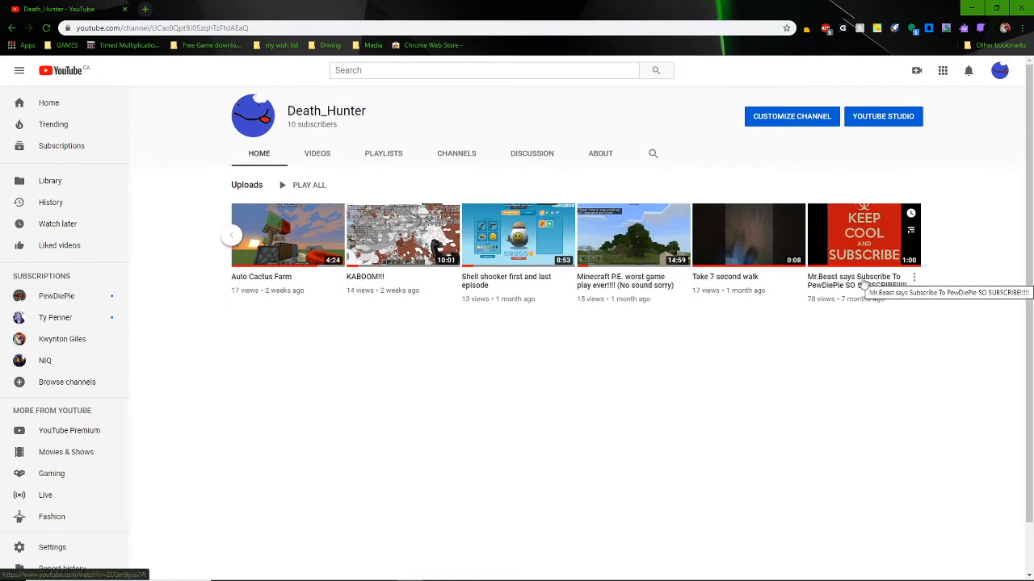
pyautogui.moveTo(746, 302)
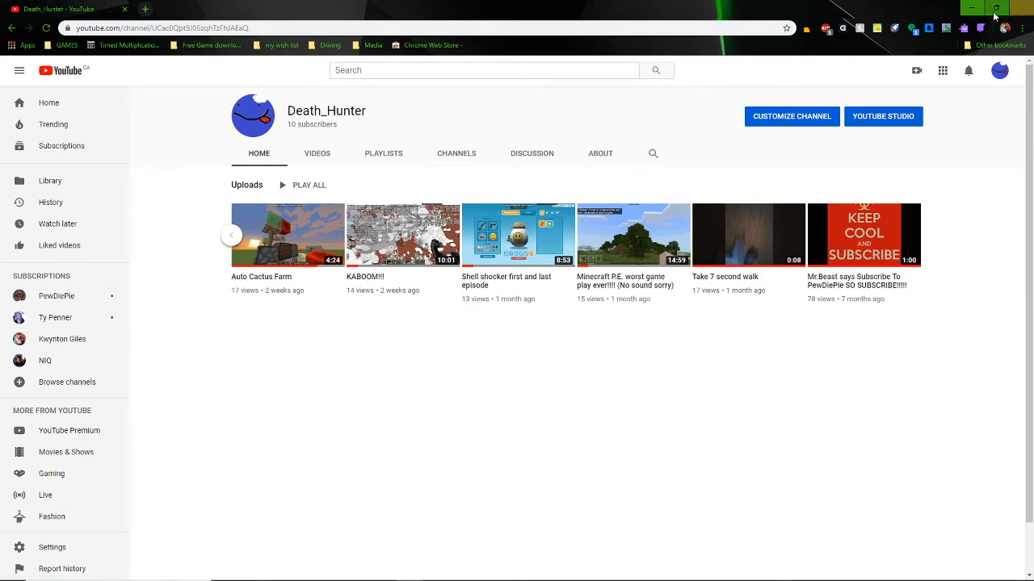
pyautogui.moveTo(975, 99)
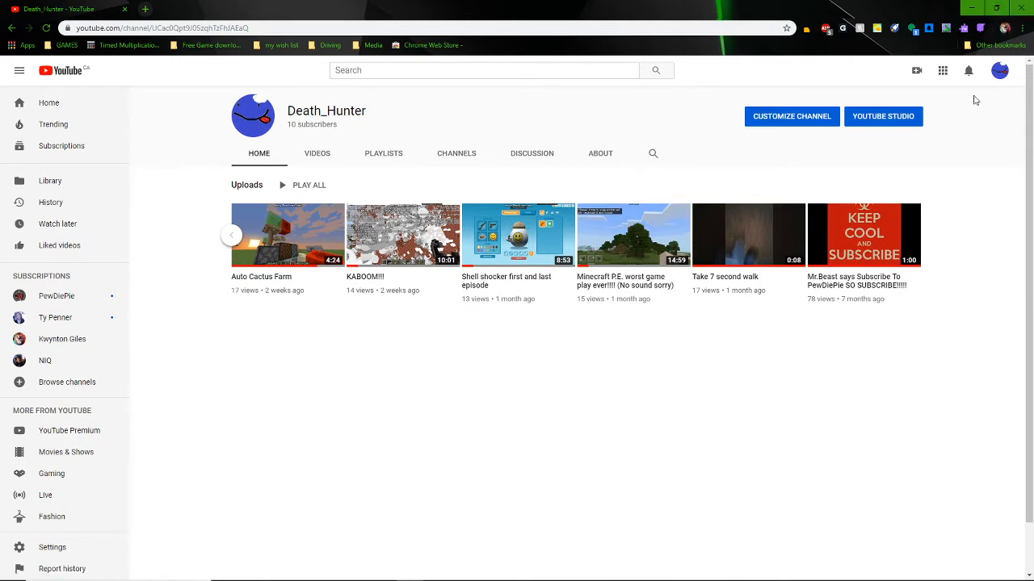
pyautogui.moveTo(622, 328)
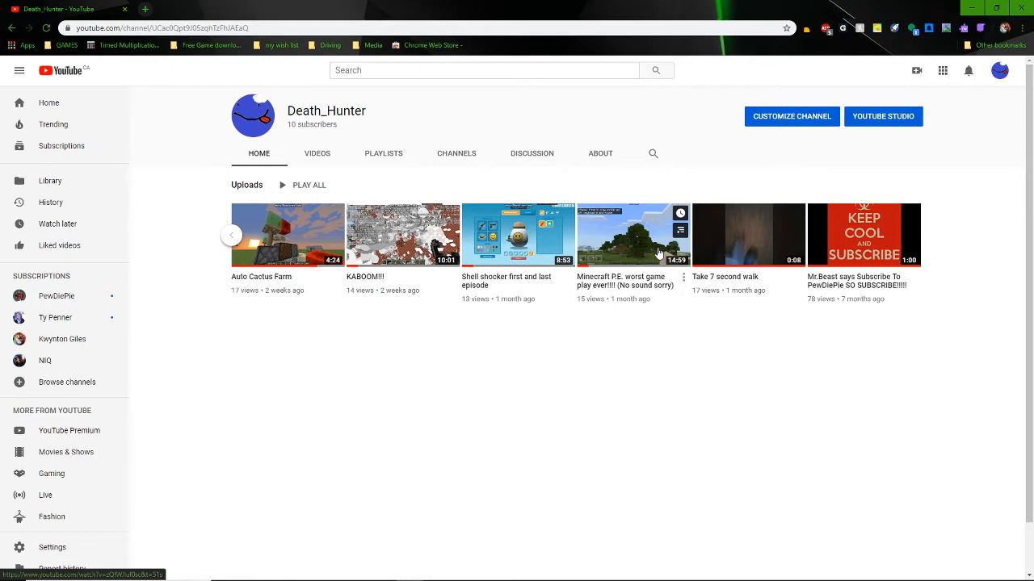
pyautogui.moveTo(541, 255)
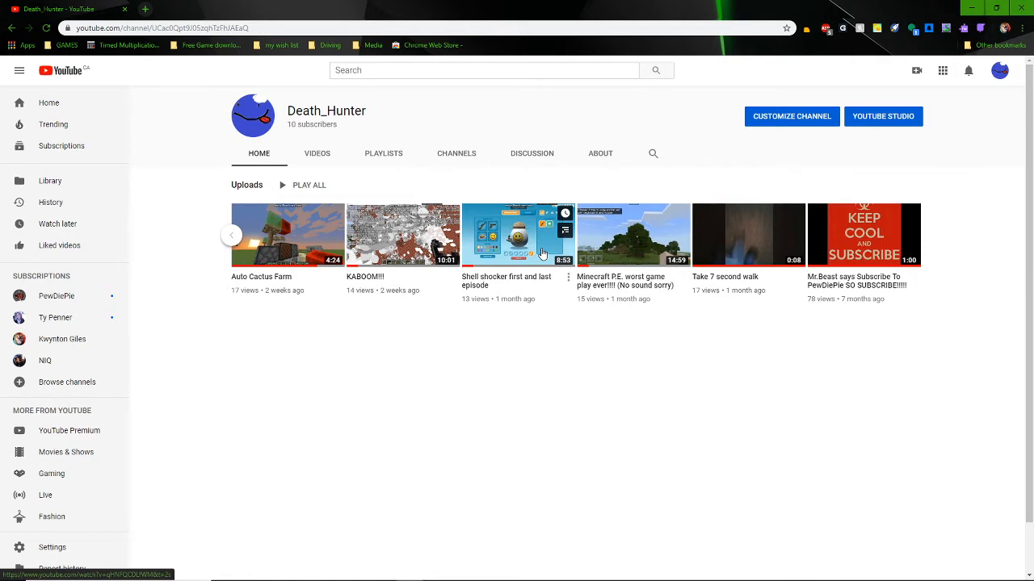
pyautogui.moveTo(313, 354)
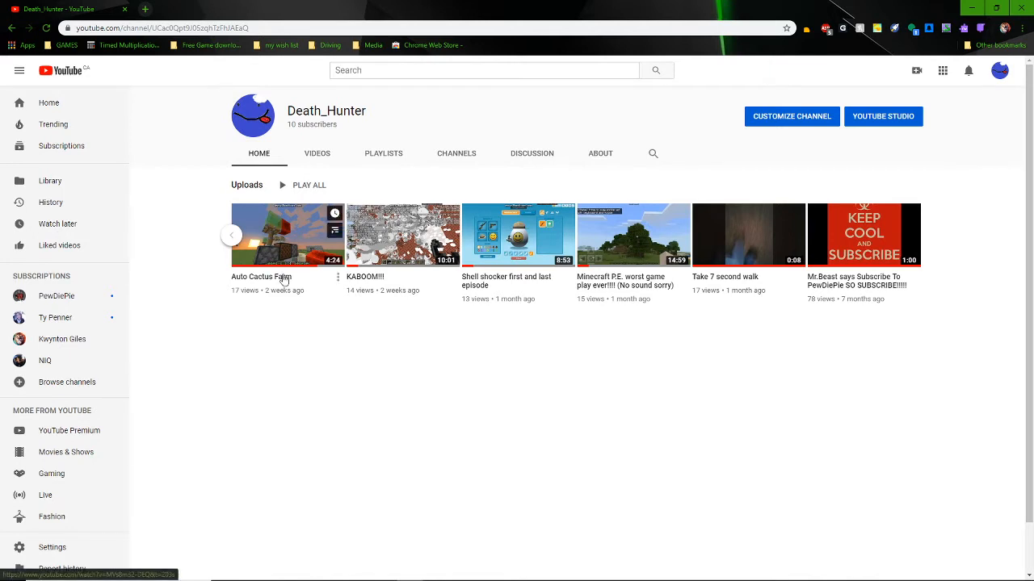
pyautogui.moveTo(351, 248)
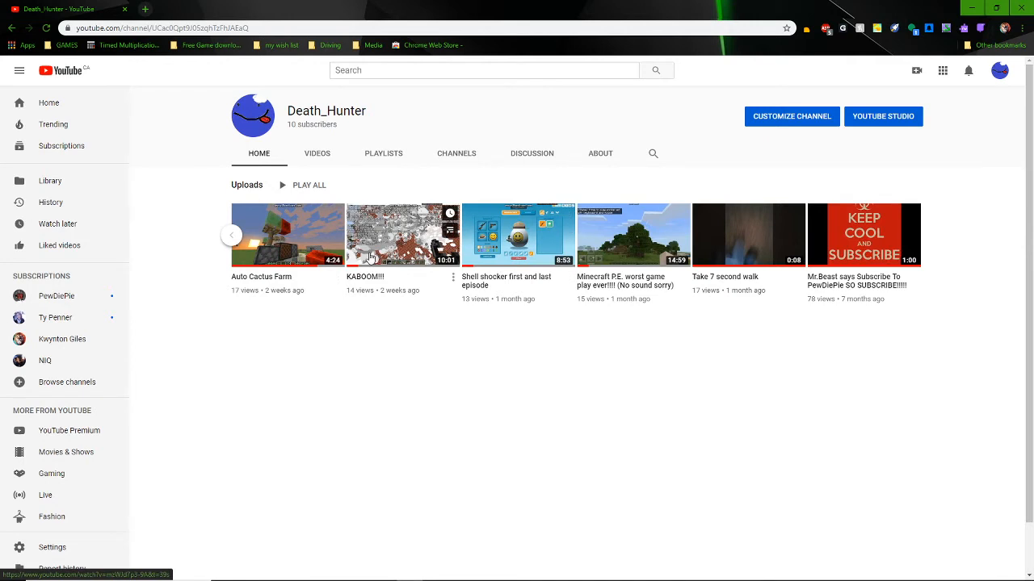
pyautogui.moveTo(209, 243)
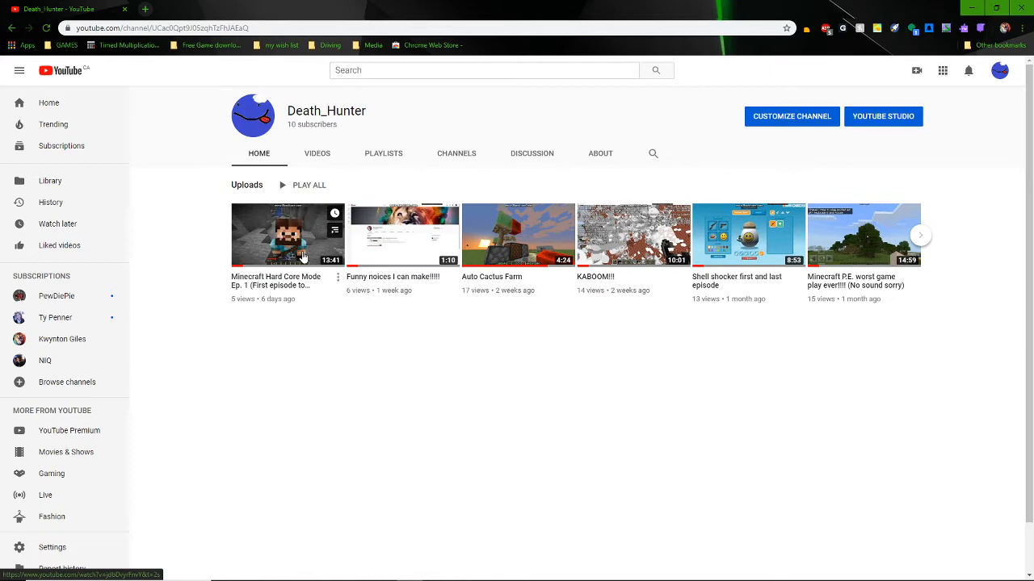
pyautogui.moveTo(255, 290)
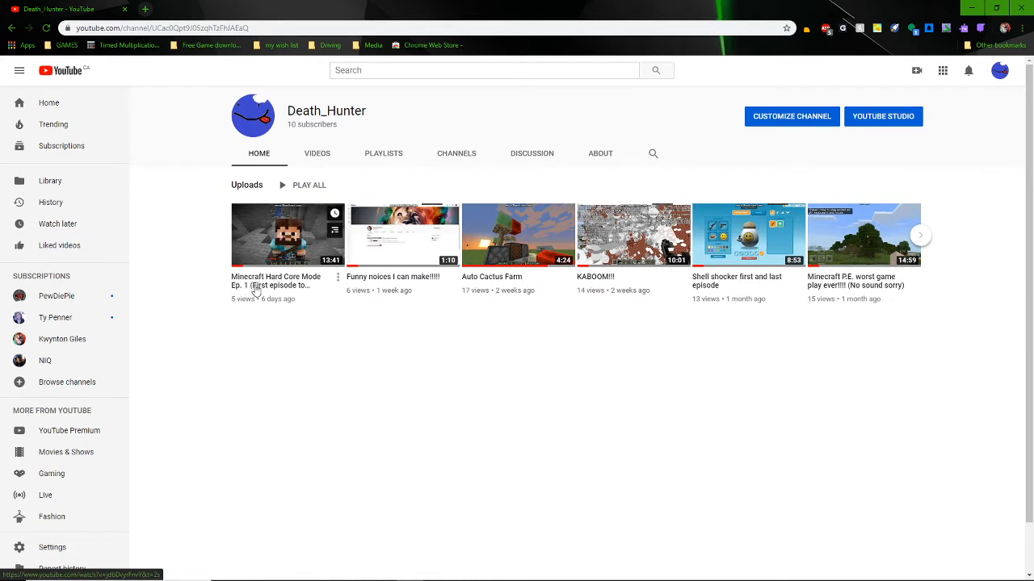
pyautogui.moveTo(297, 290)
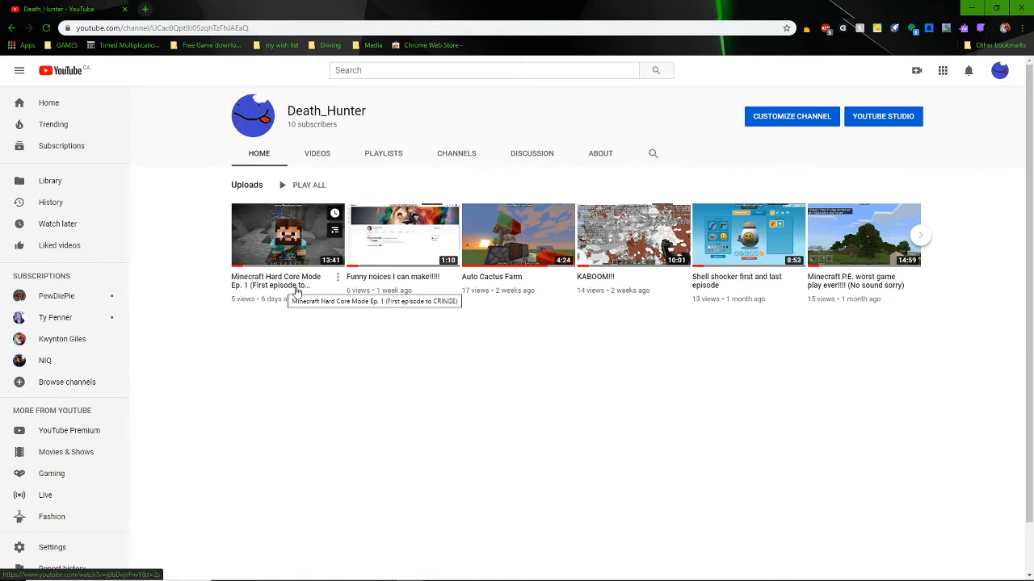
pyautogui.moveTo(388, 293)
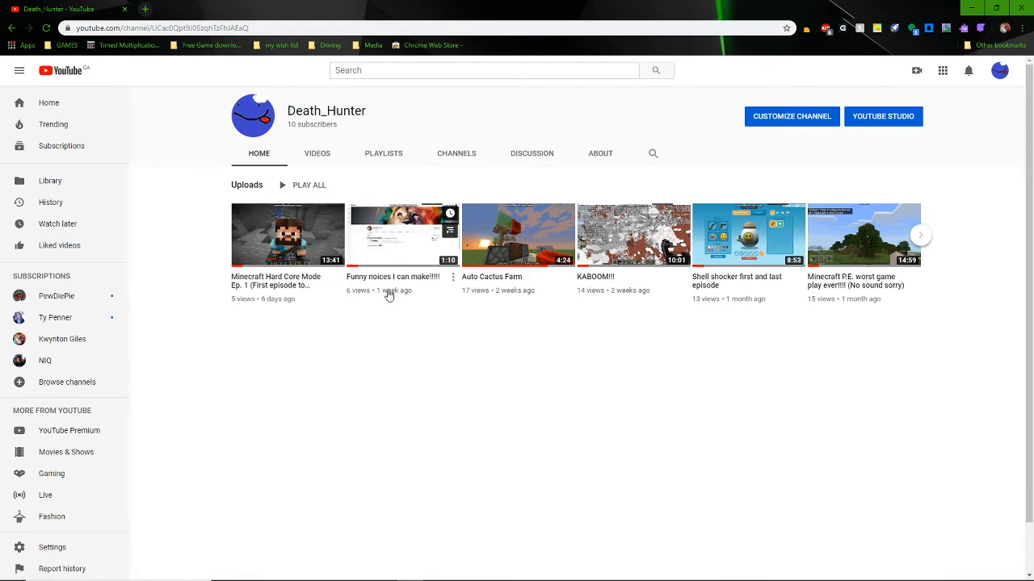
pyautogui.moveTo(408, 241)
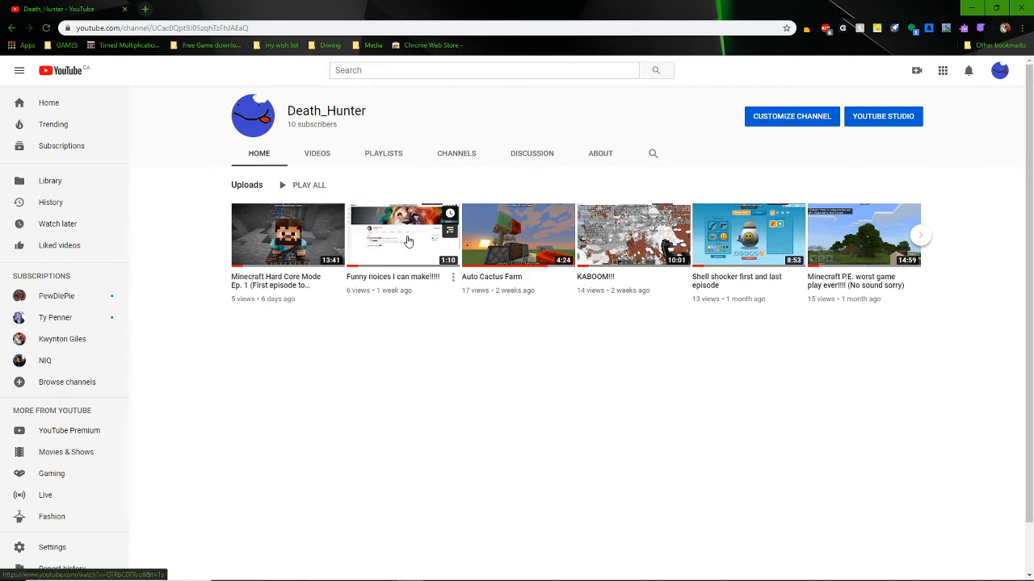
pyautogui.moveTo(384, 290)
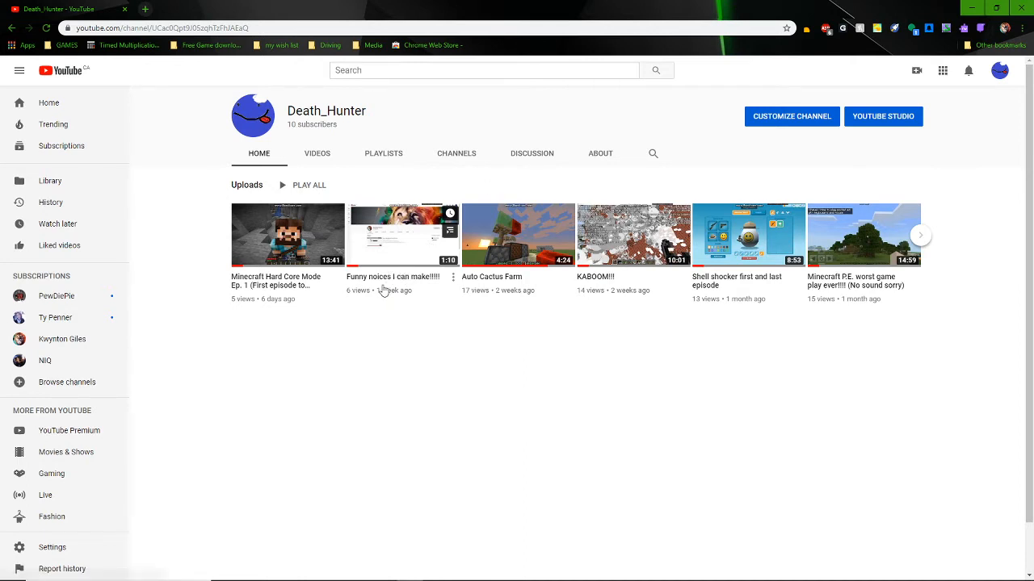
pyautogui.moveTo(369, 247)
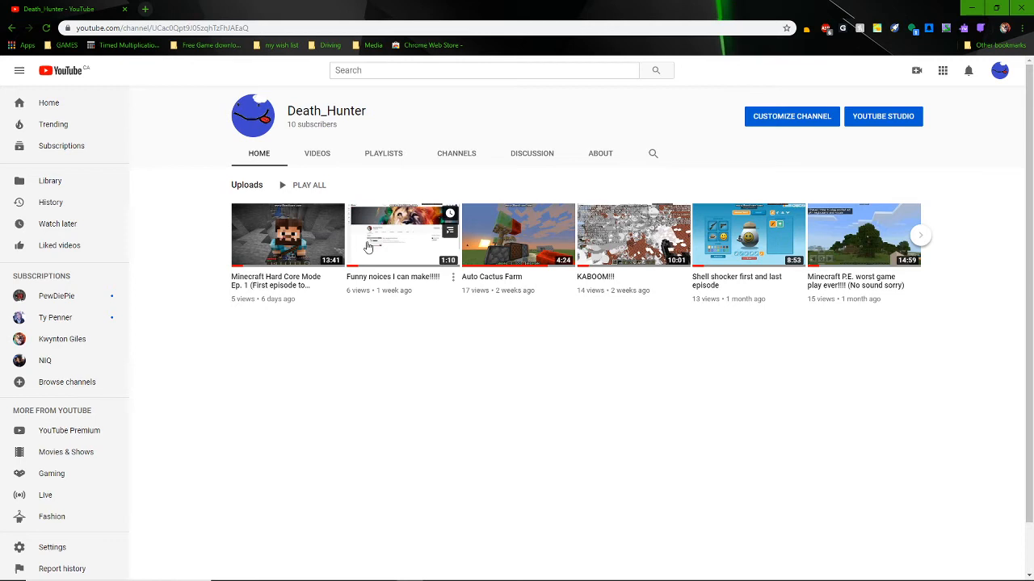
pyautogui.moveTo(397, 256)
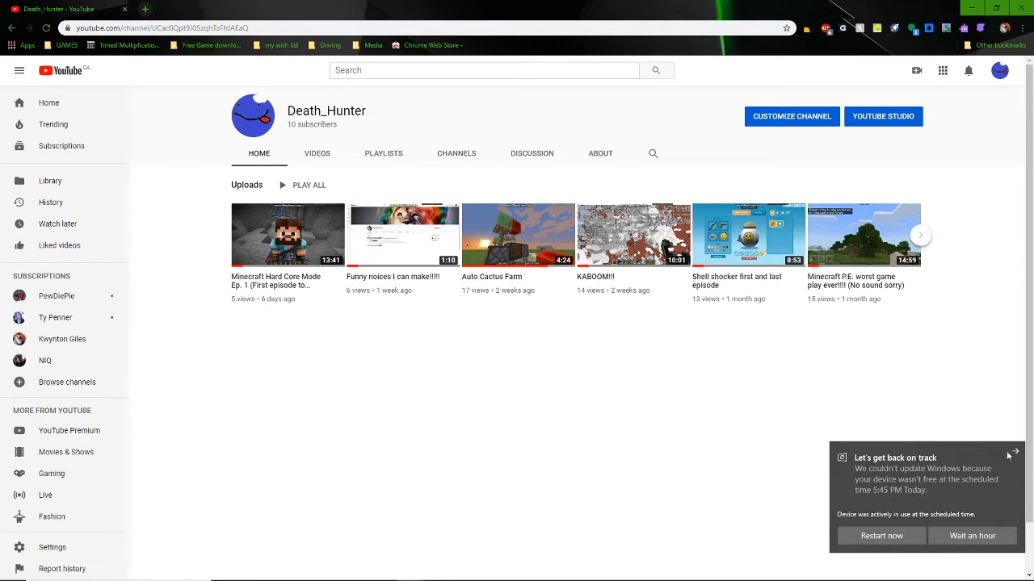
# Dismiss the Windows update toast and open the Funny noices I can make!!!! video.
pyautogui.click(1015, 451)
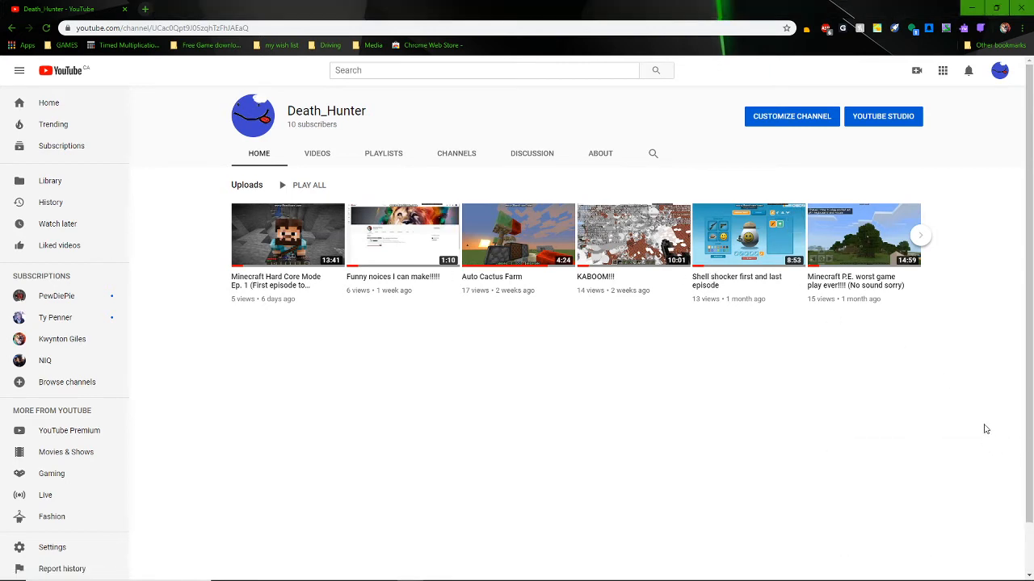
pyautogui.moveTo(939, 442)
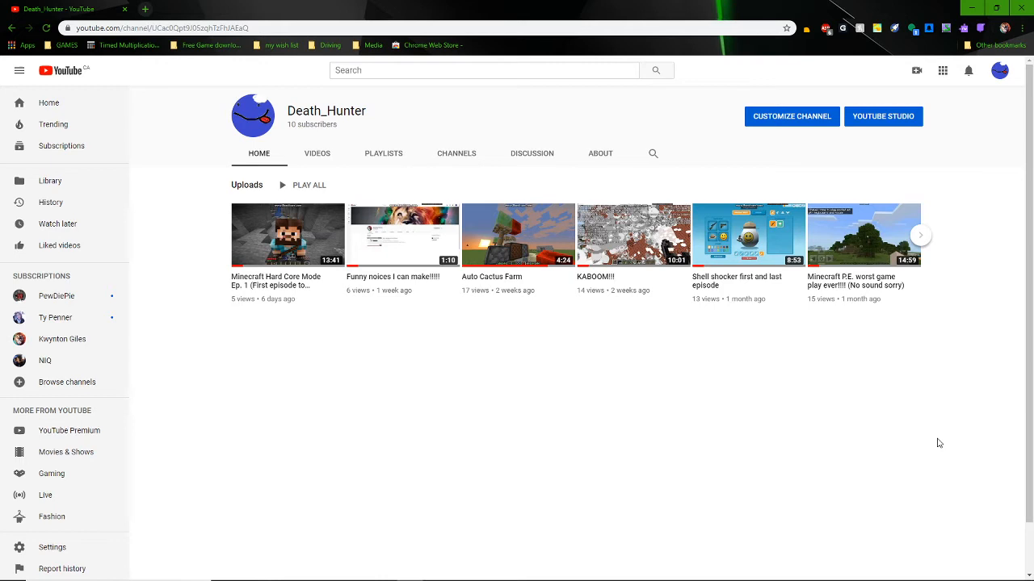
pyautogui.moveTo(453, 386)
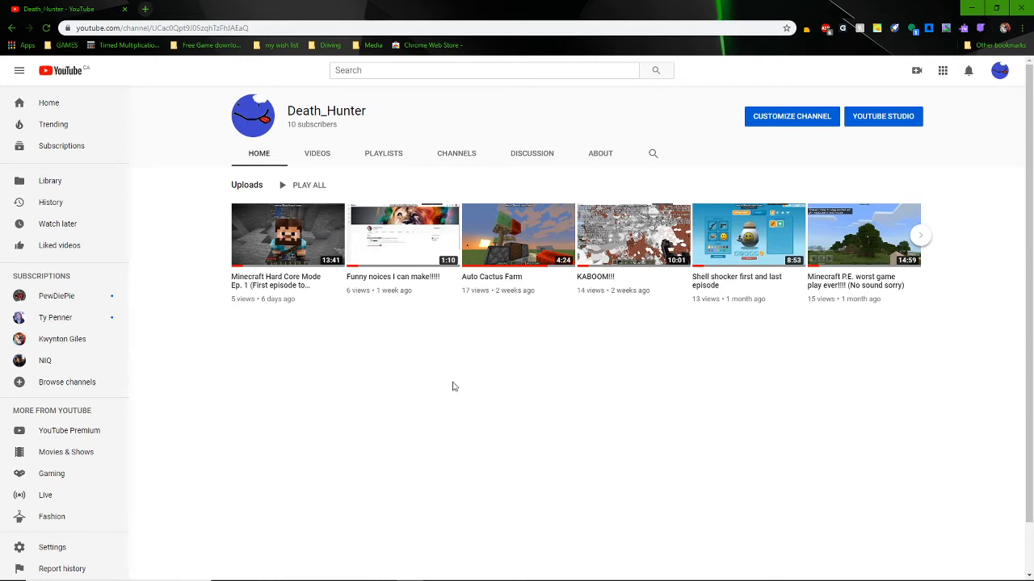
pyautogui.moveTo(407, 243)
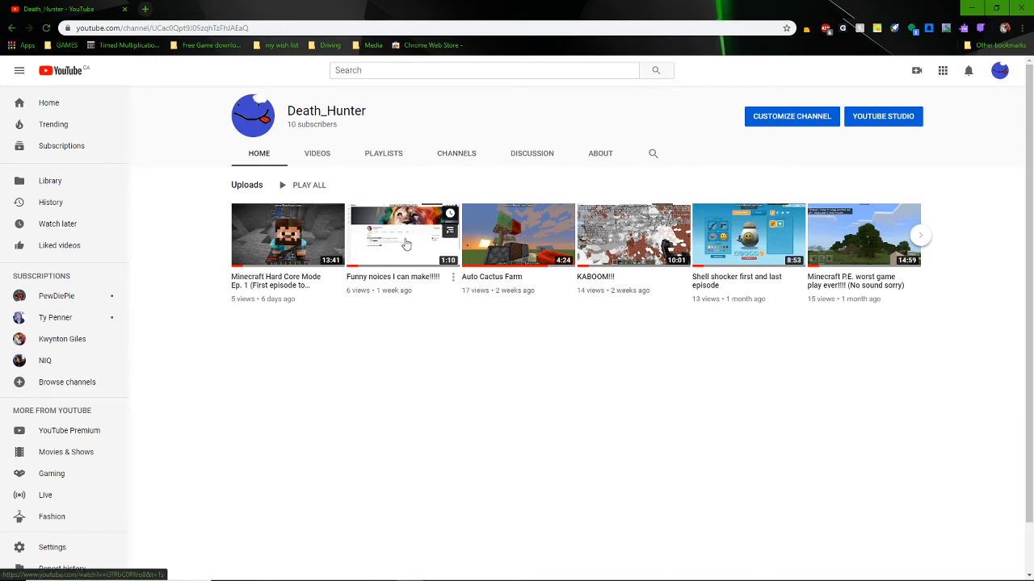
pyautogui.moveTo(396, 228)
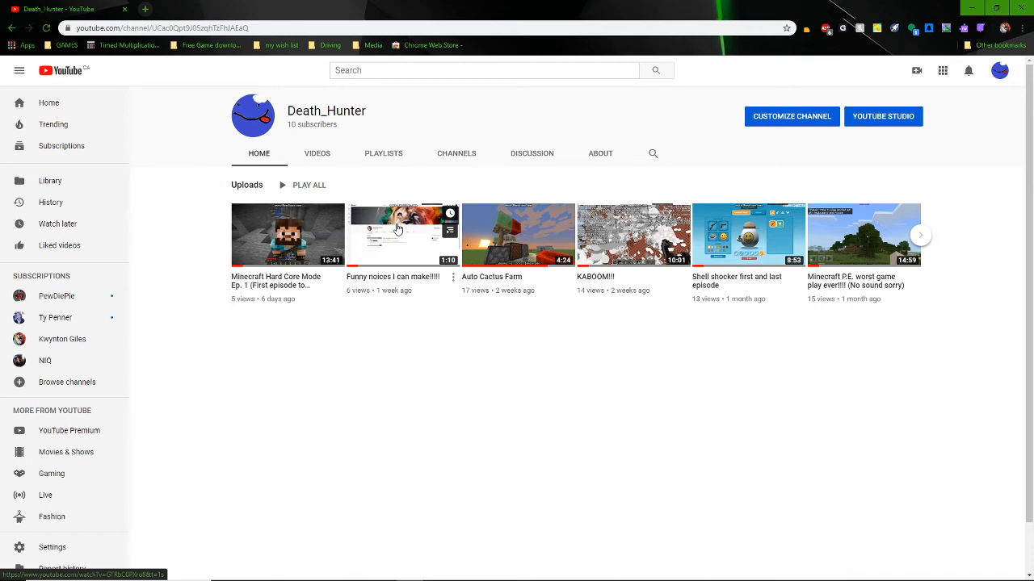
pyautogui.click(397, 235)
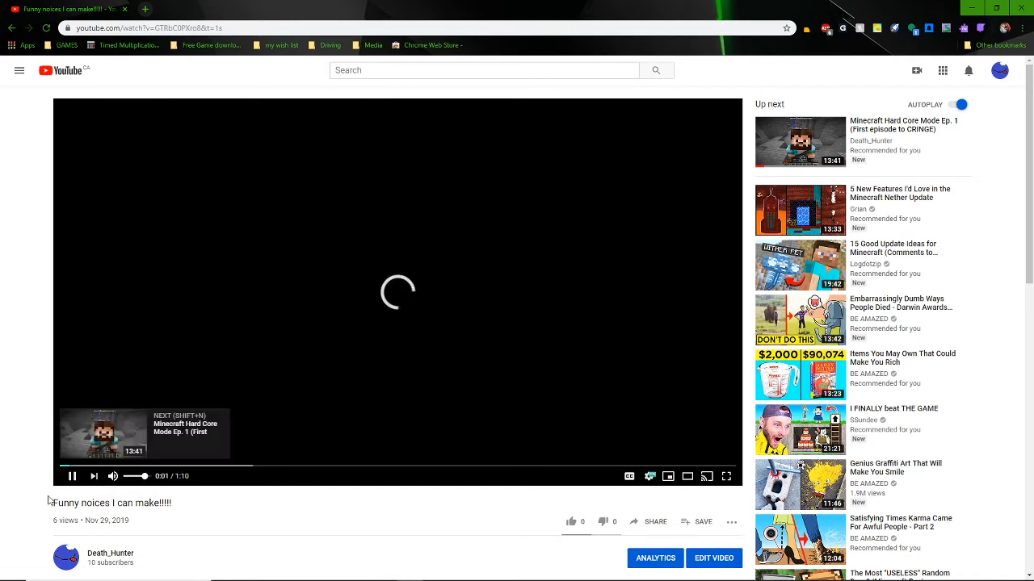
# Seek ahead in Funny noices I can make!!!! and pause it at 0:18.
pyautogui.click(186, 466)
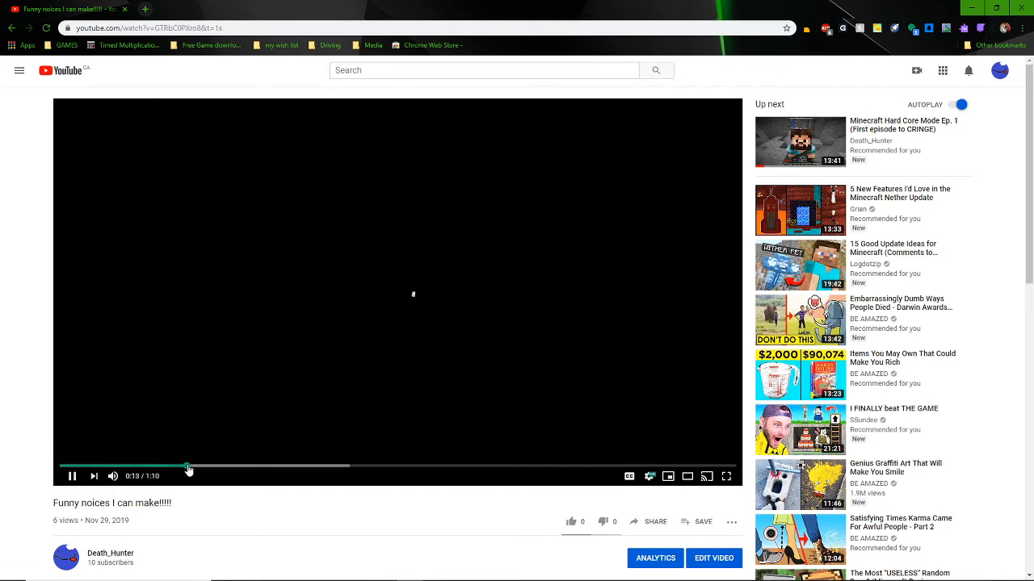
pyautogui.click(187, 466)
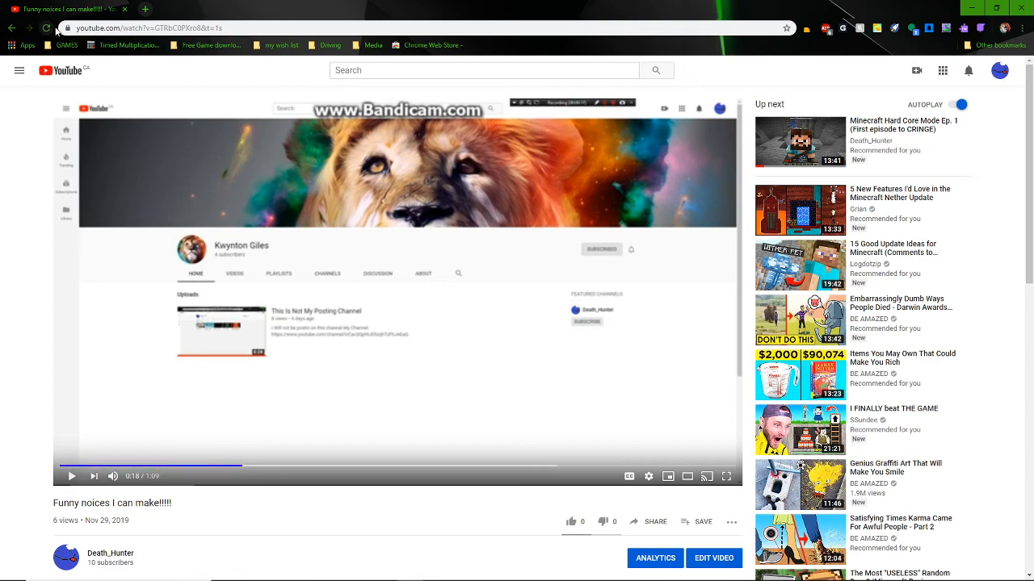
pyautogui.moveTo(349, 389)
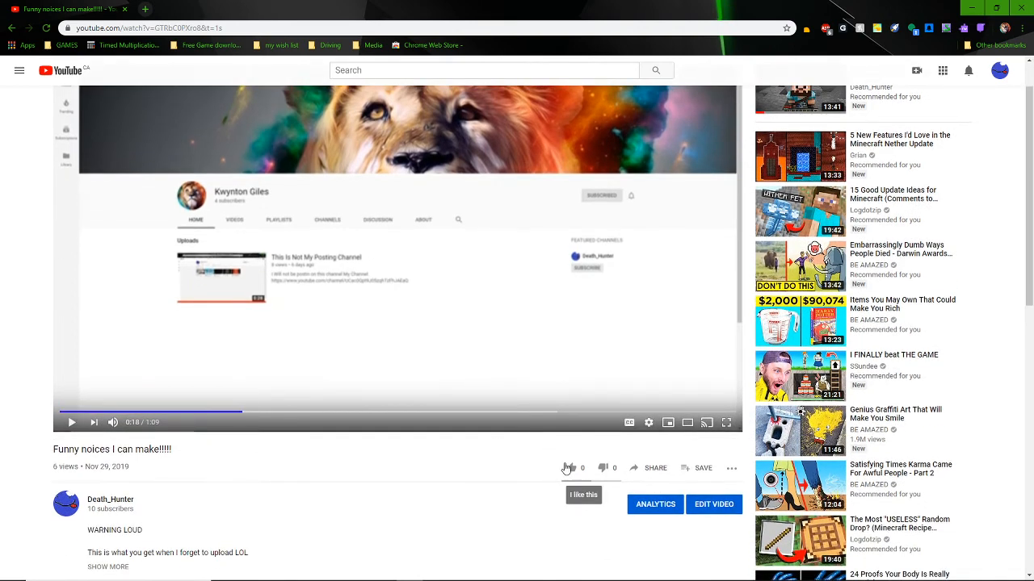
# Like the video and scroll down to its description and 0-comment section.
pyautogui.click(566, 469)
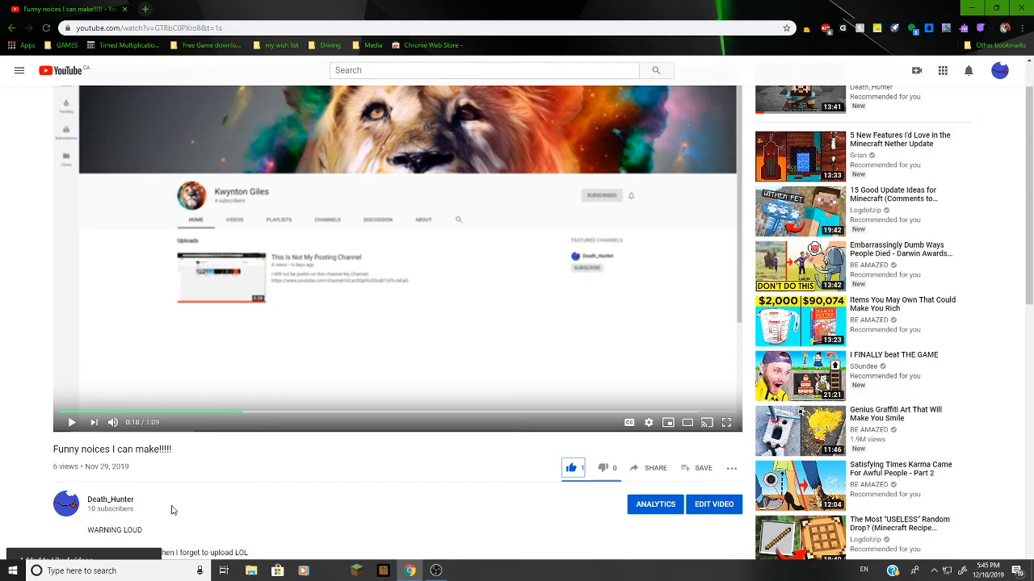
pyautogui.scroll(-3)
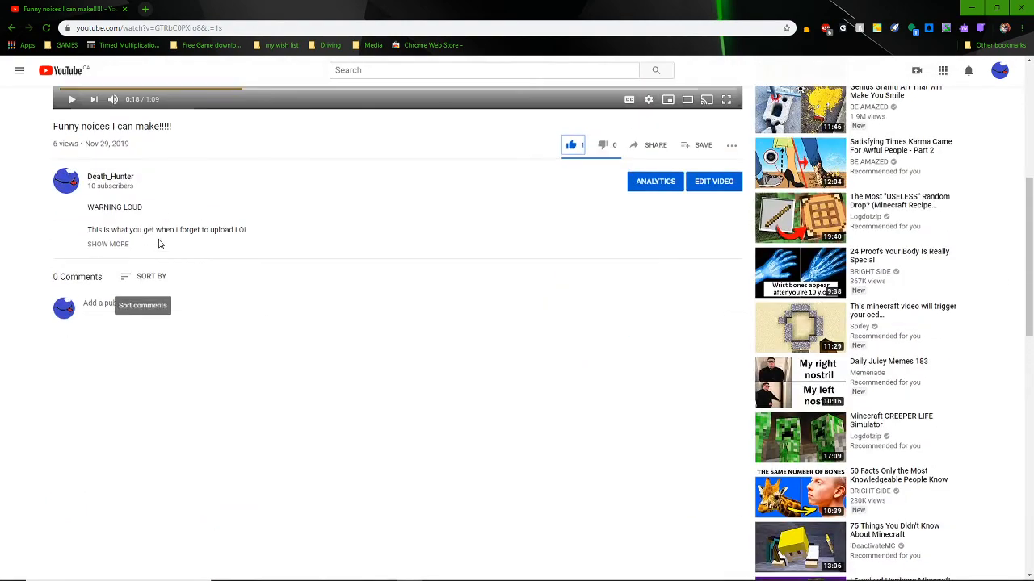
pyautogui.doubleClick(97, 231)
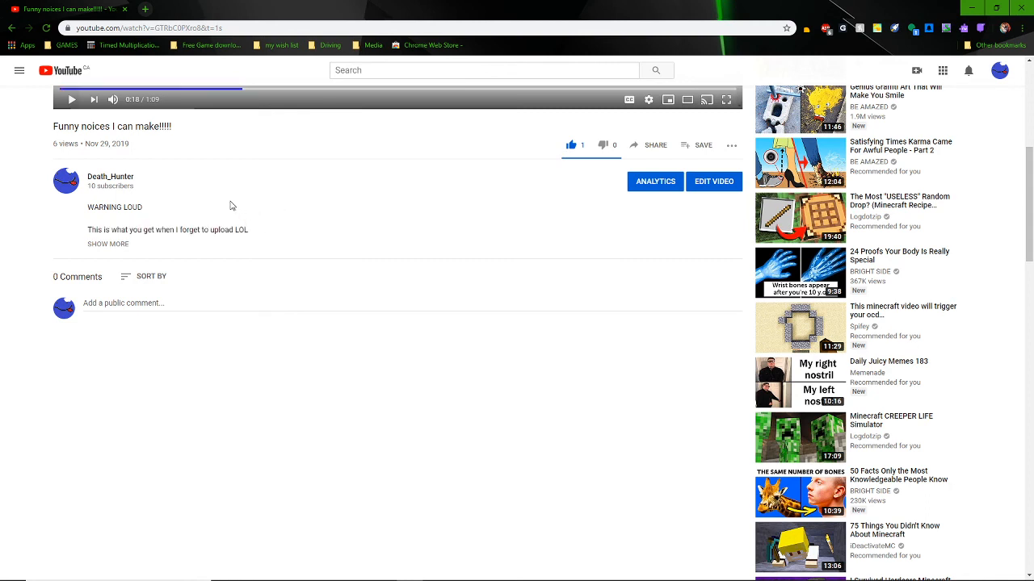
pyautogui.doubleClick(116, 207)
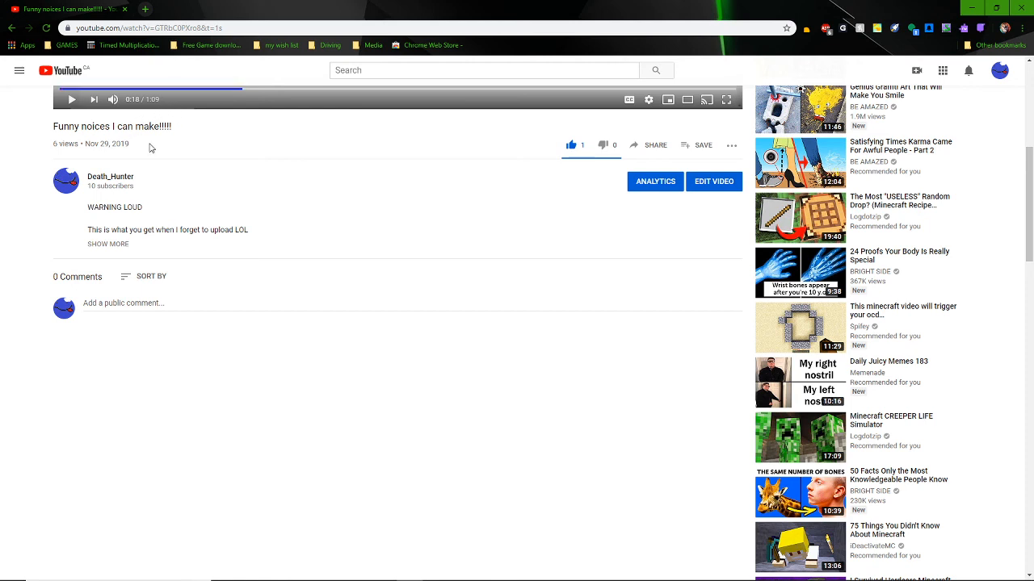
pyautogui.moveTo(125, 40)
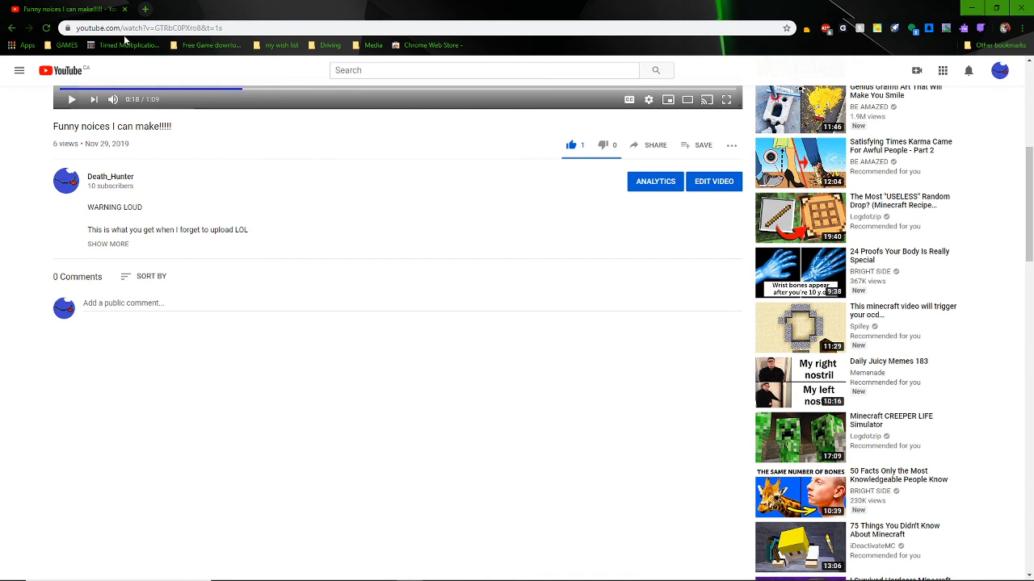